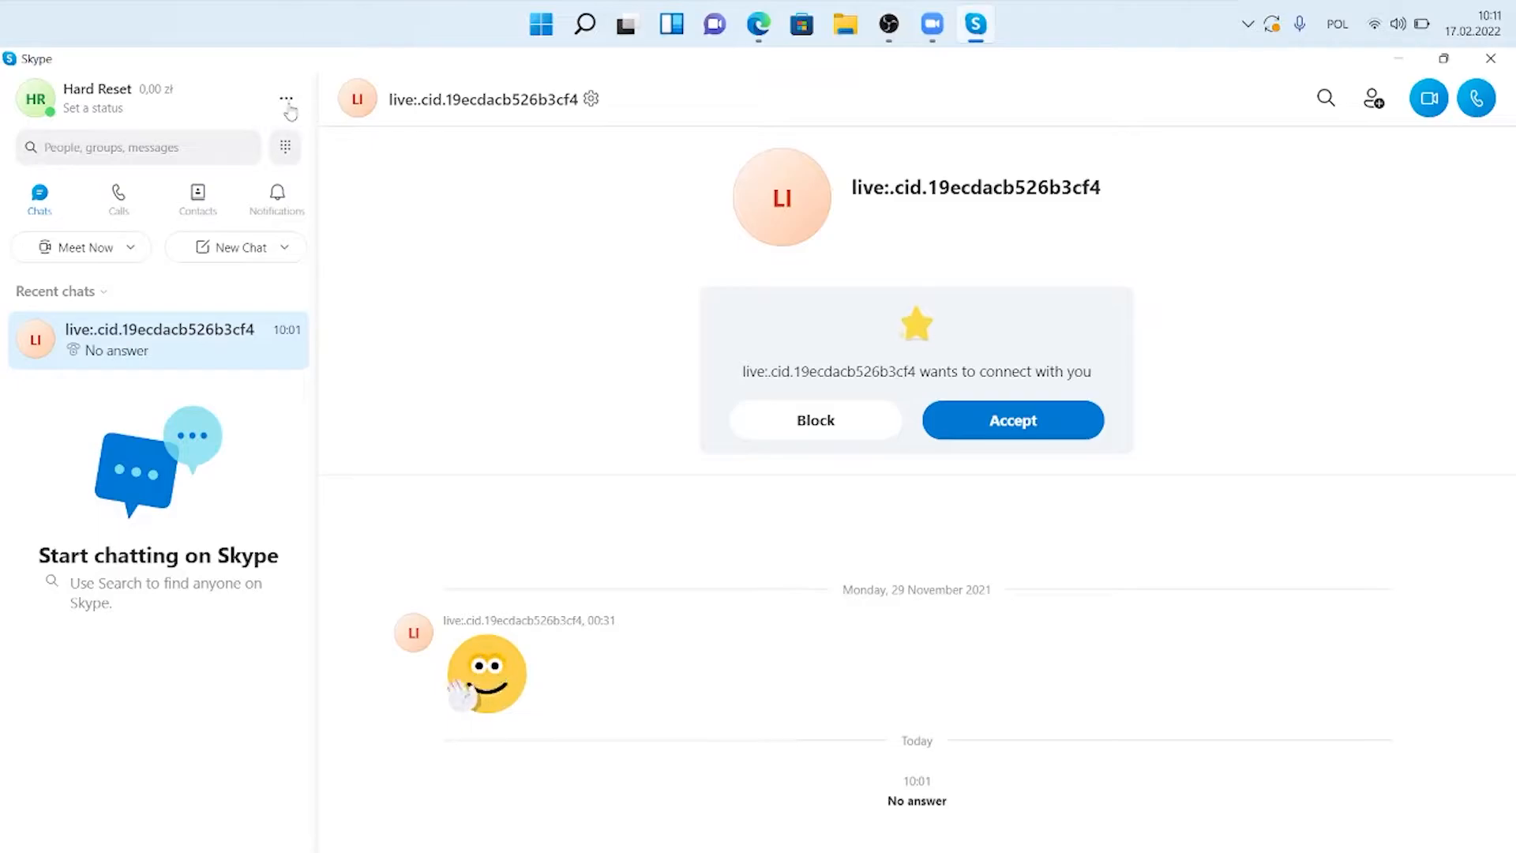
Reach Settings from the More menu beside the profile name
left_click(286, 98)
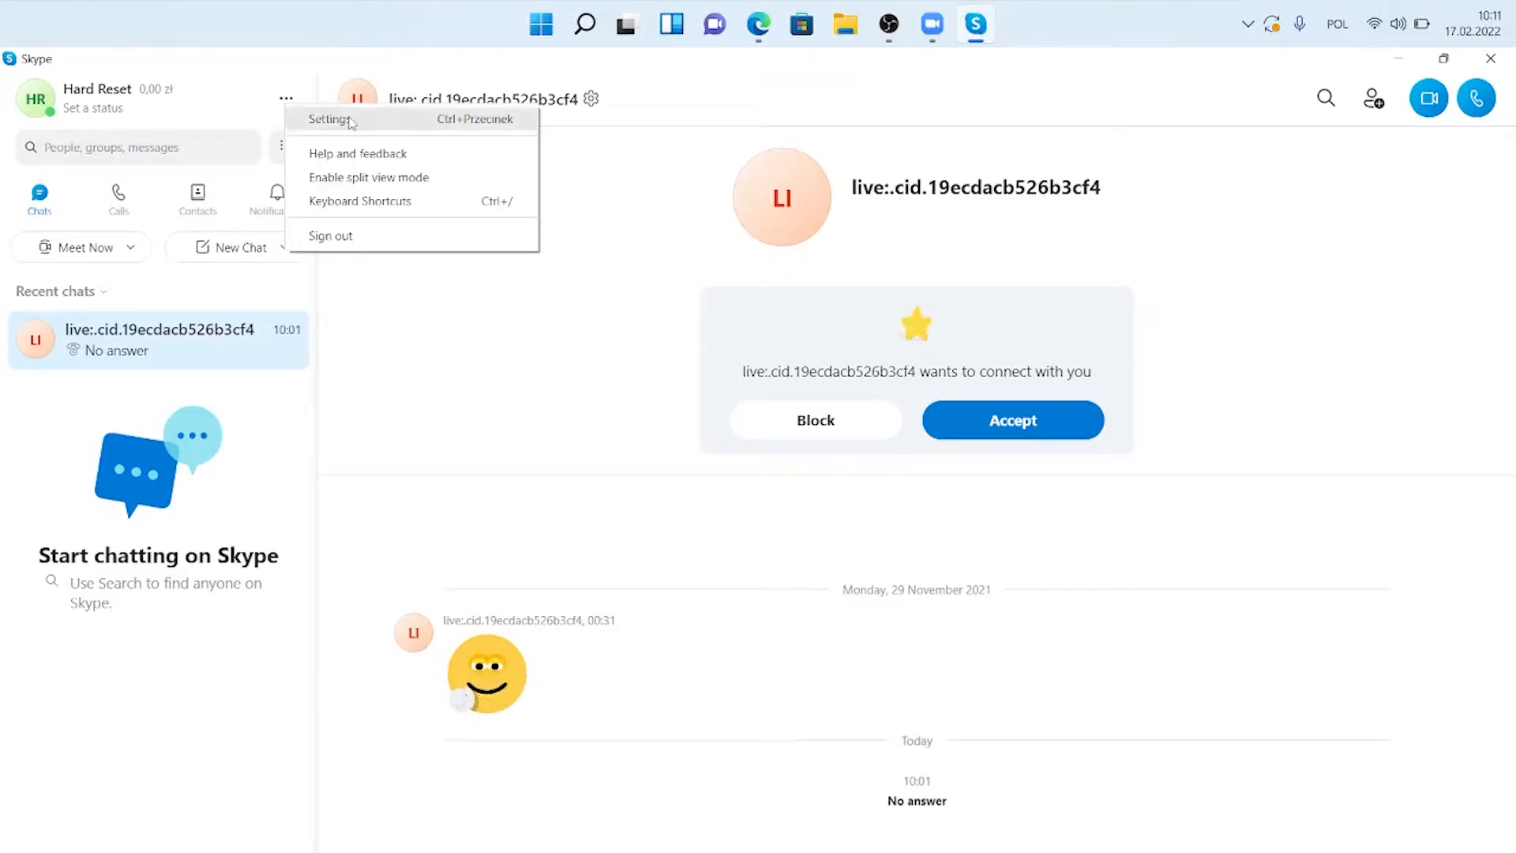
left_click(328, 119)
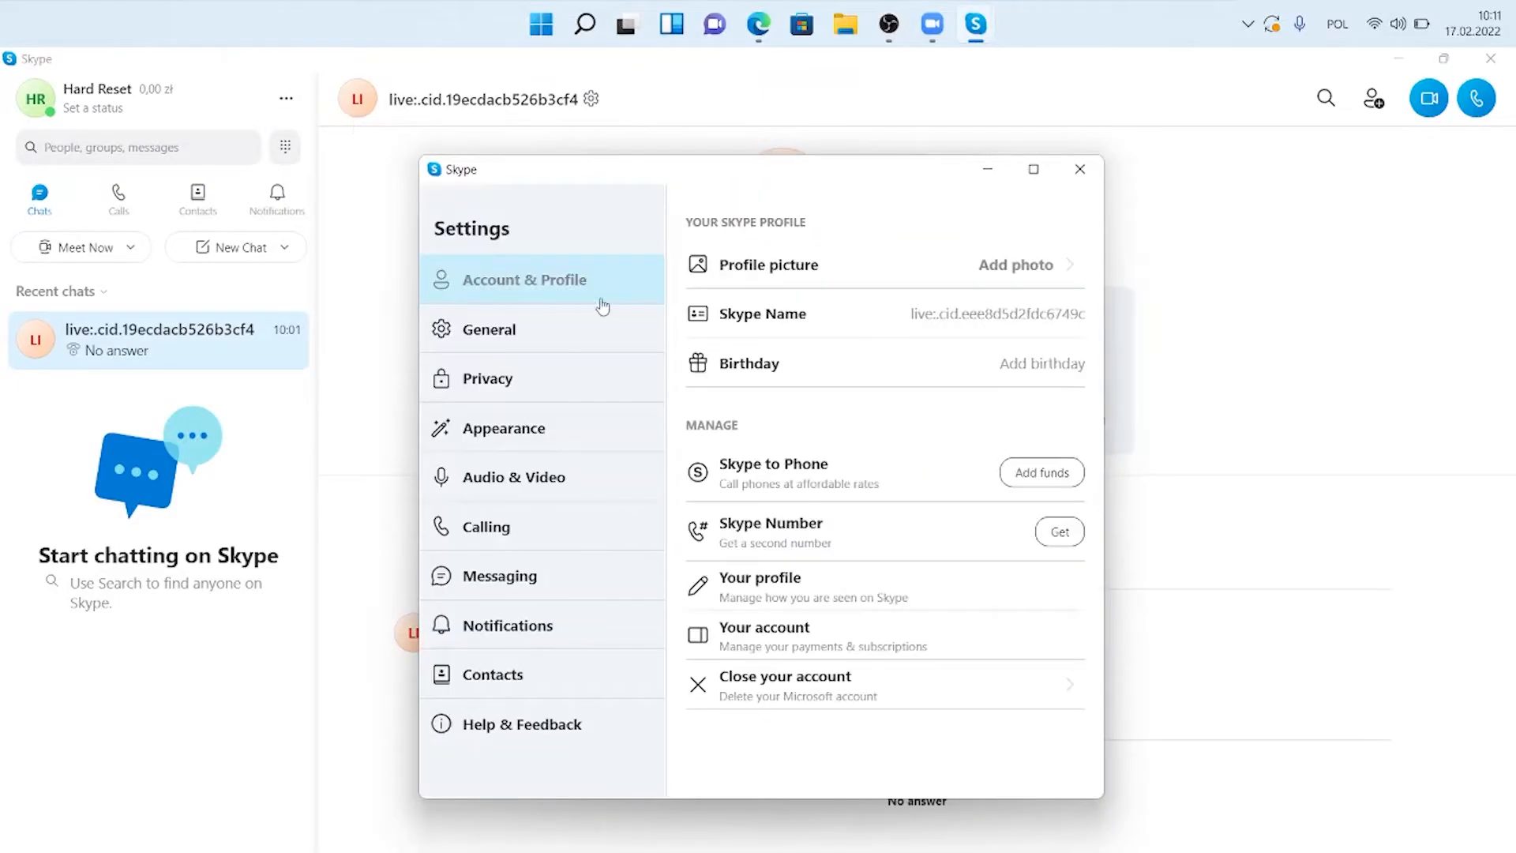
In Audio & Video, choose Microsoft LifeCam HD-3000 as the camera so its preview shows
left_click(512, 477)
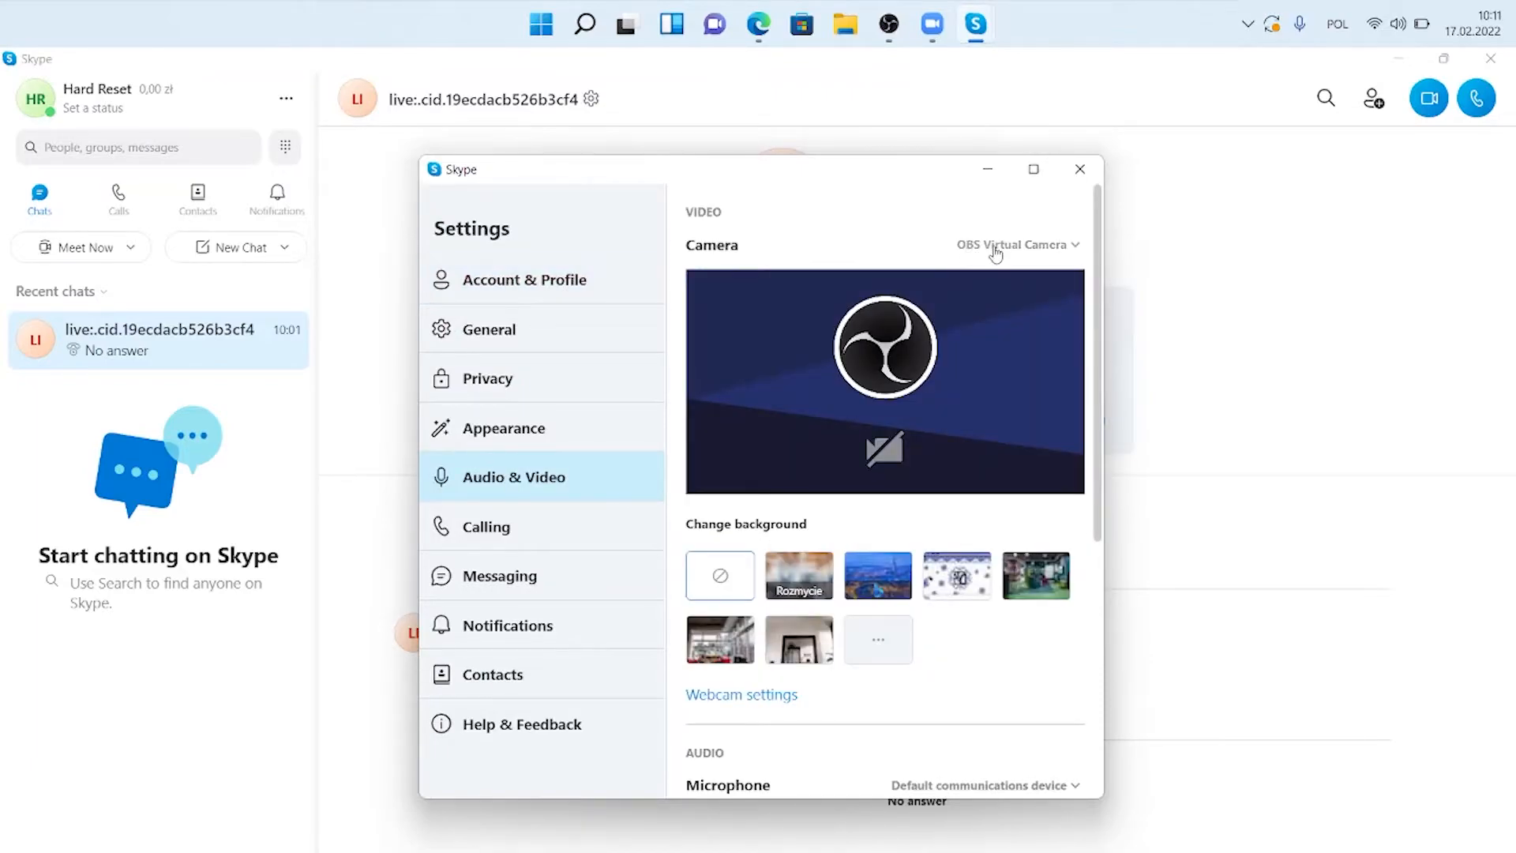
left_click(1012, 243)
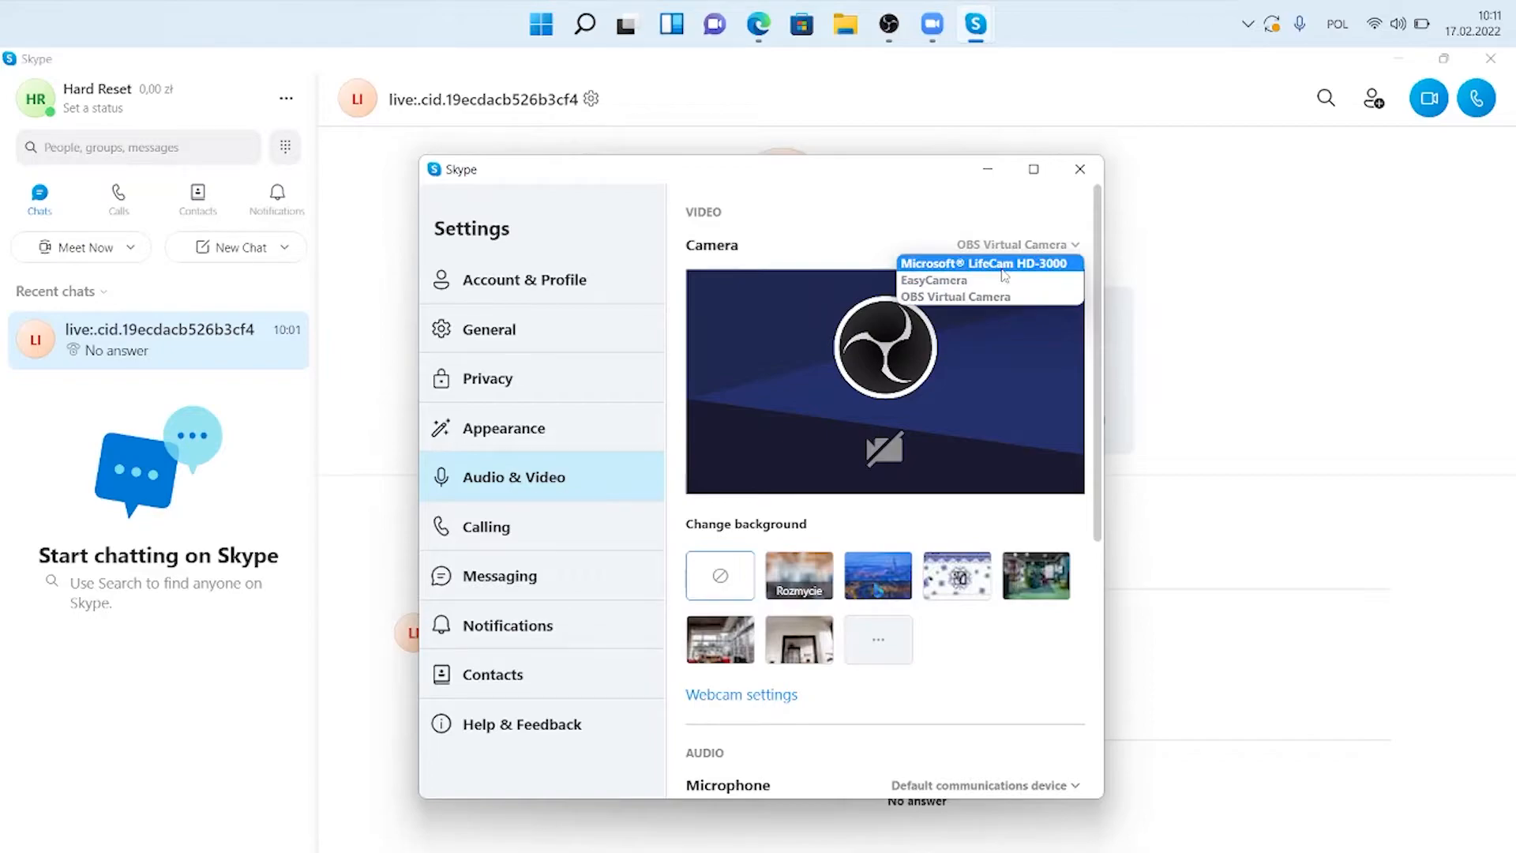
left_click(984, 262)
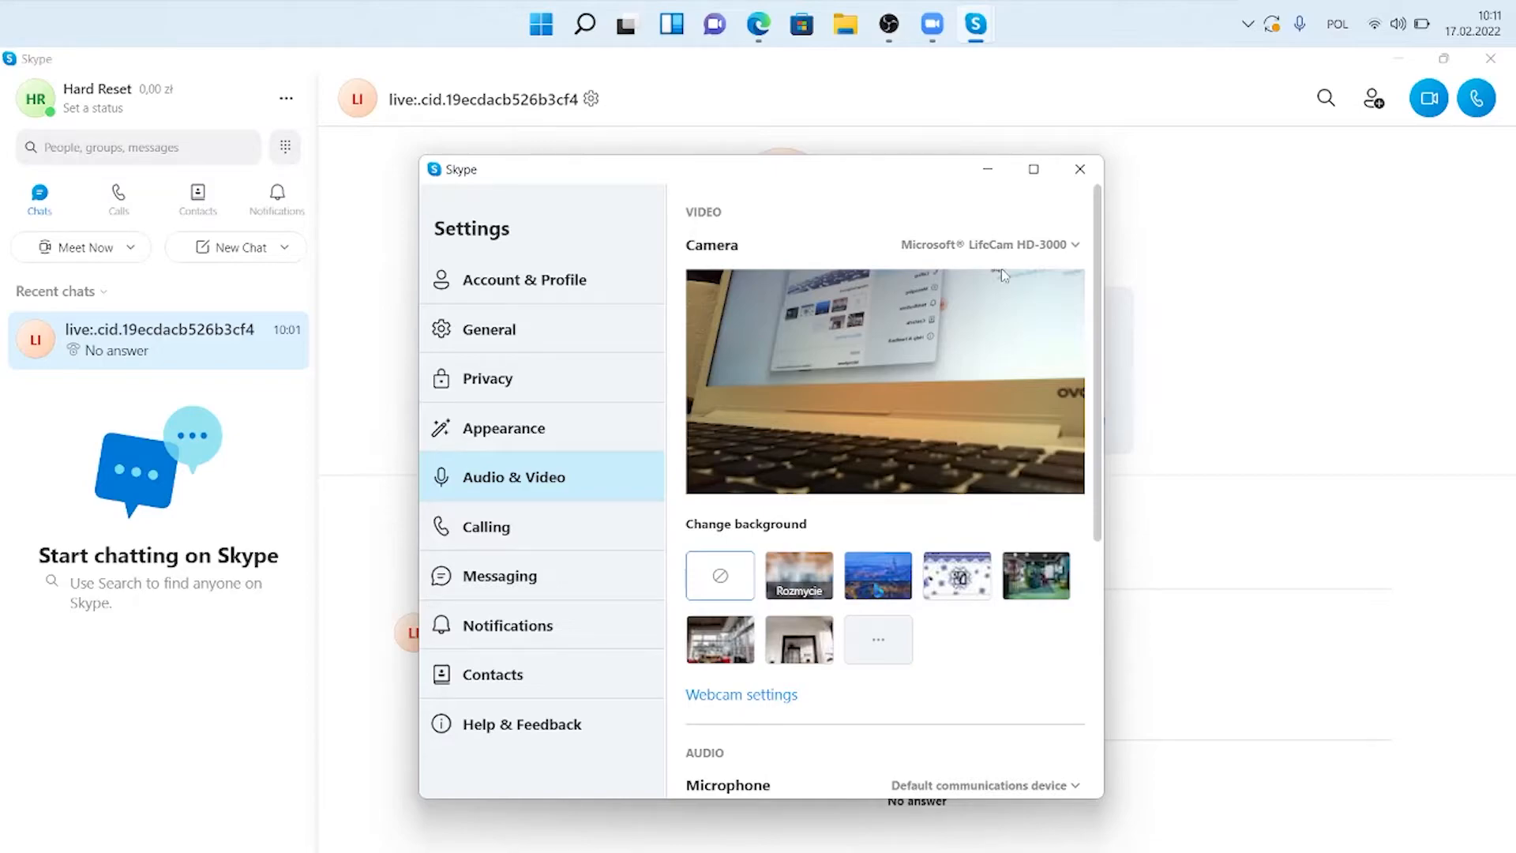
mouse_move(855, 460)
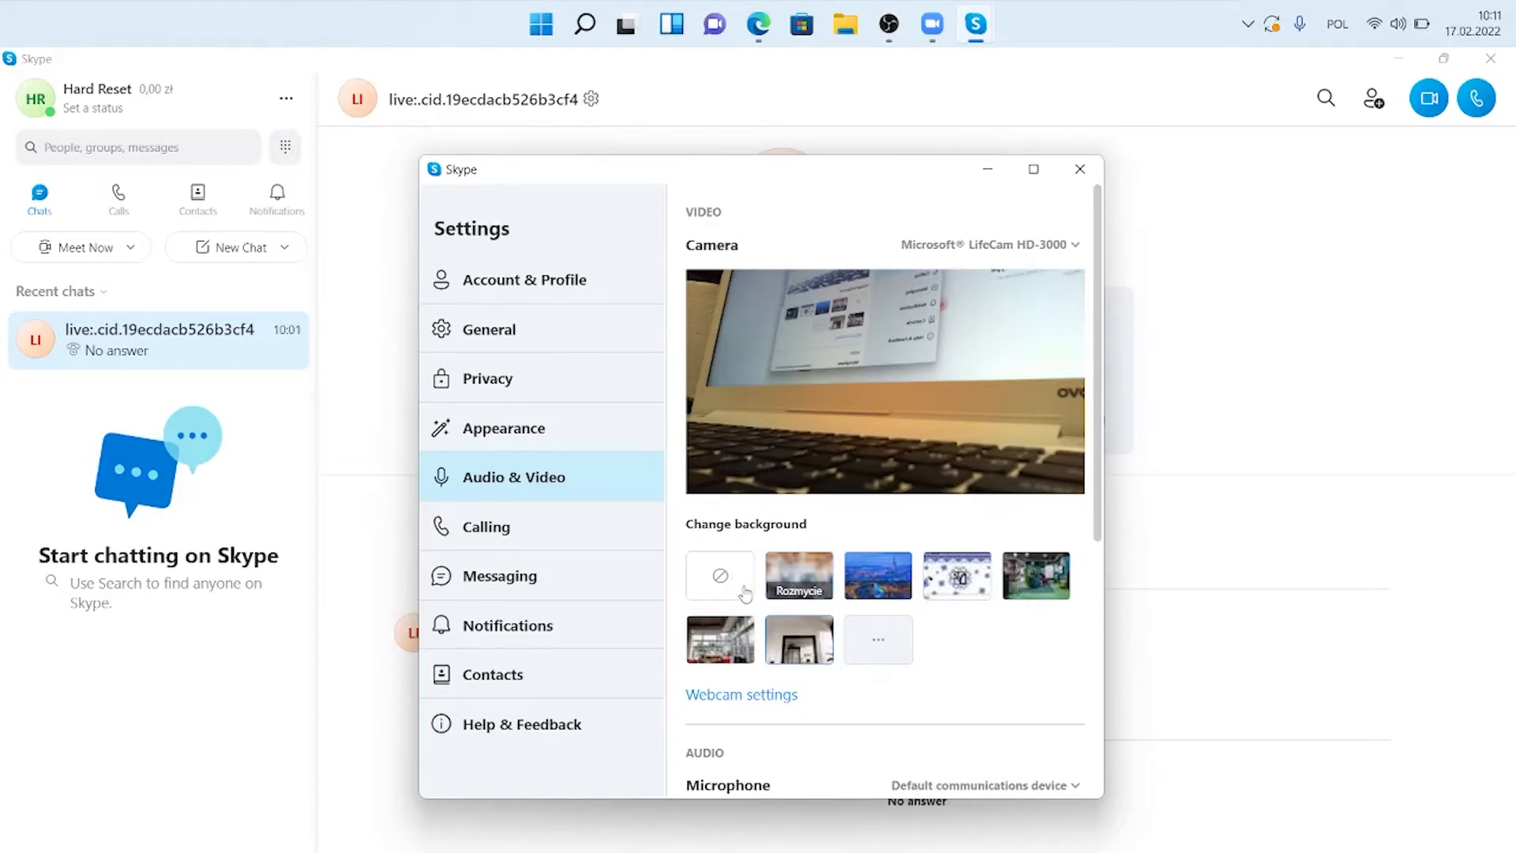
left_click(718, 575)
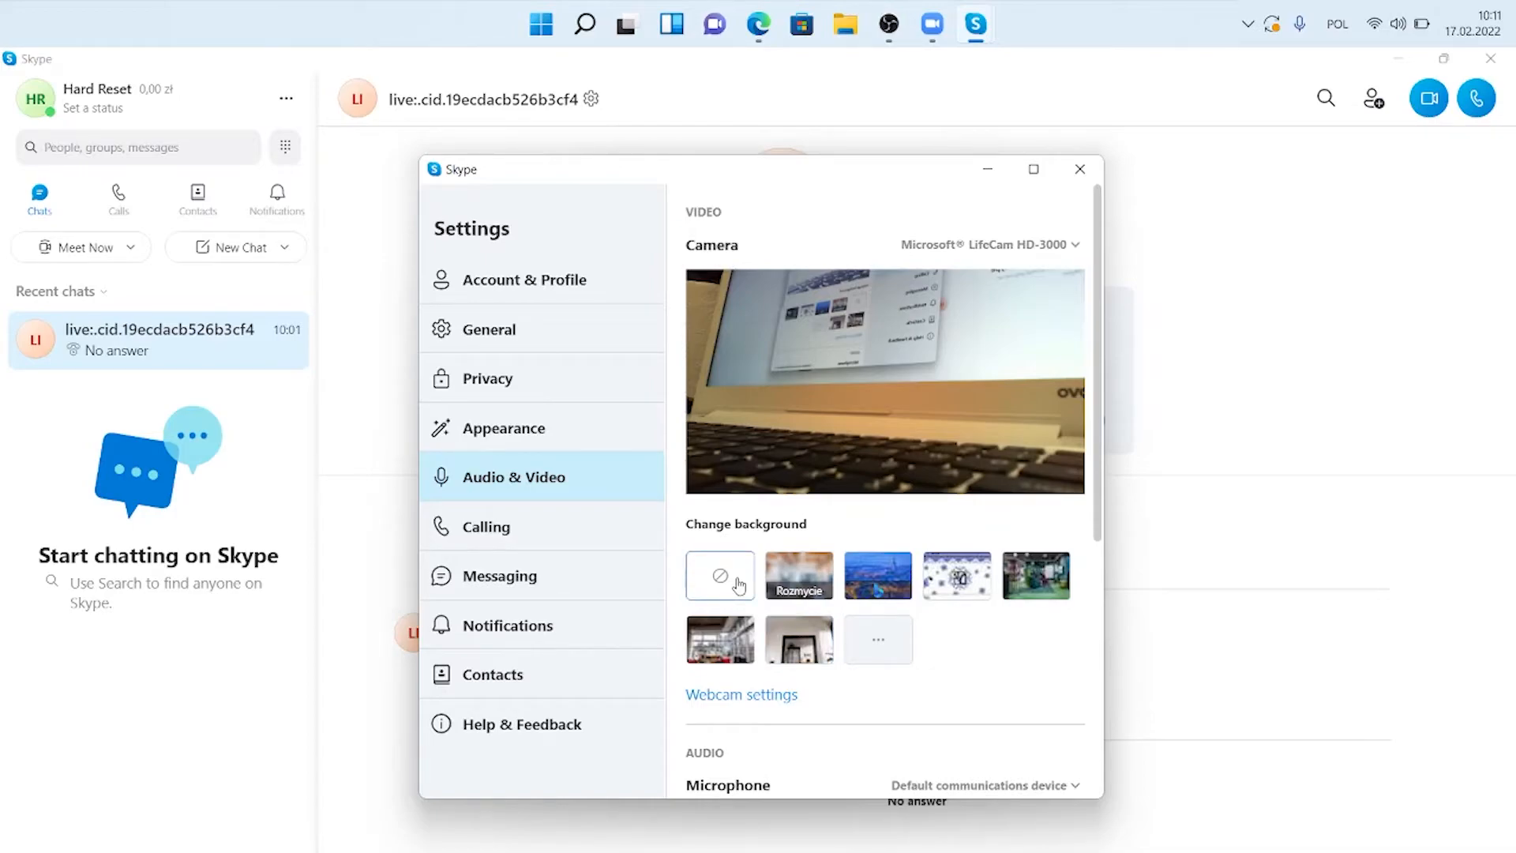
scroll("down", 3)
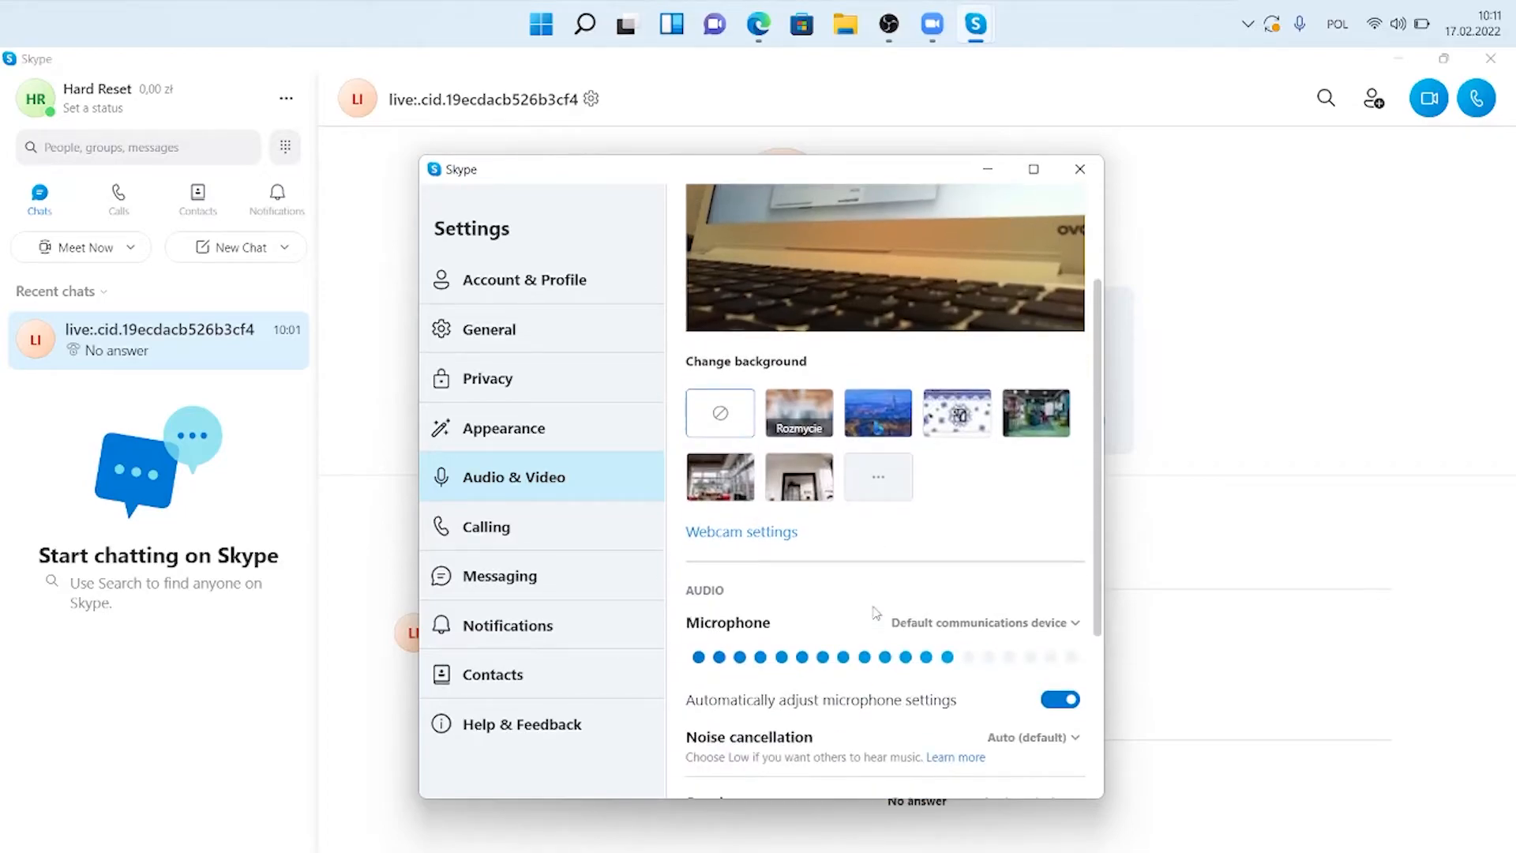